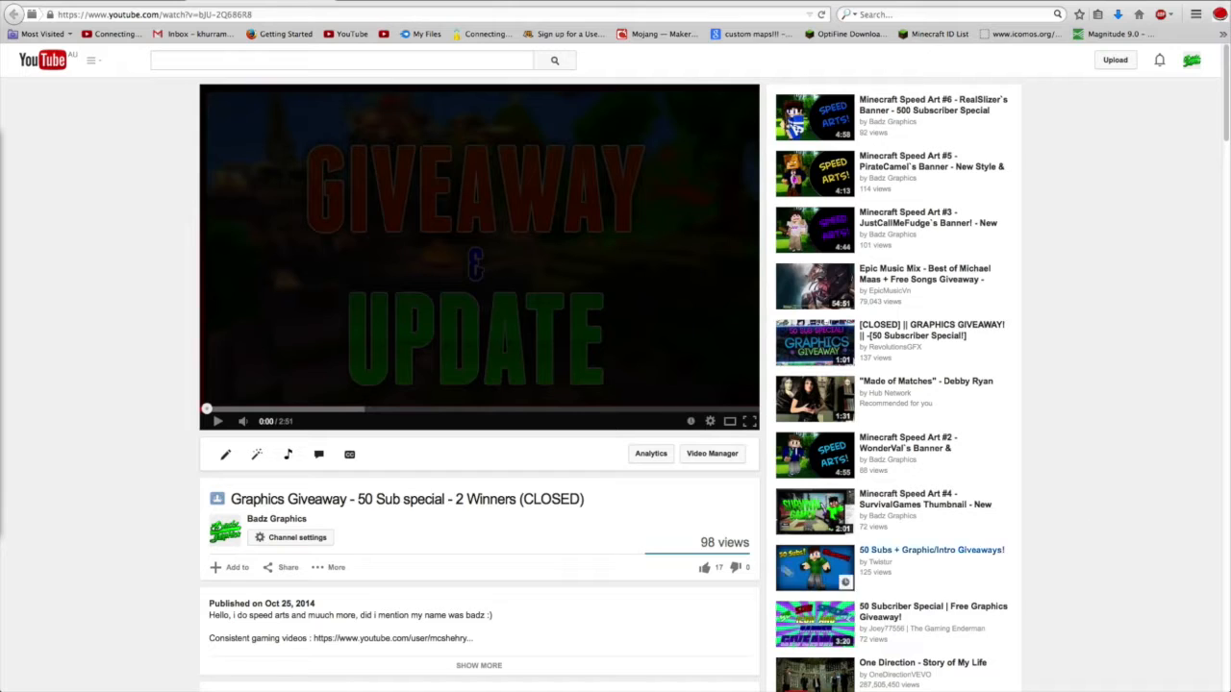
# Step: Open the giveaway video's More dropdown showing Report and Statistics, closing and reopening it once
pyautogui.click(336, 567)
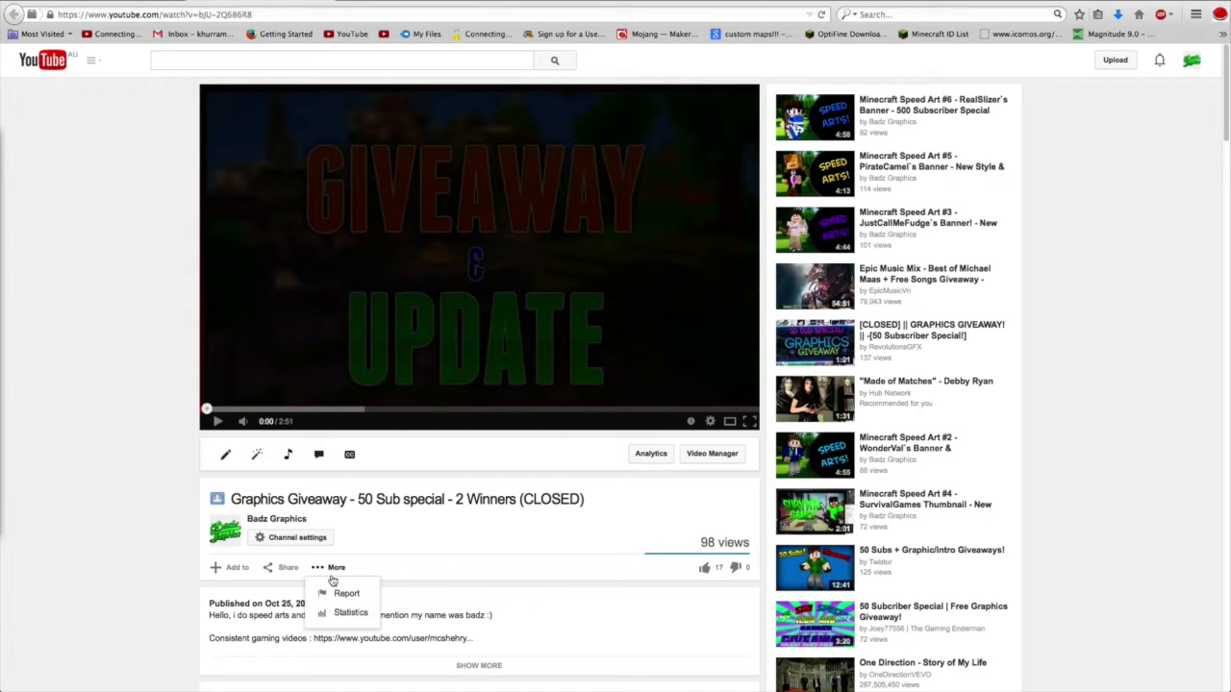
pyautogui.click(351, 612)
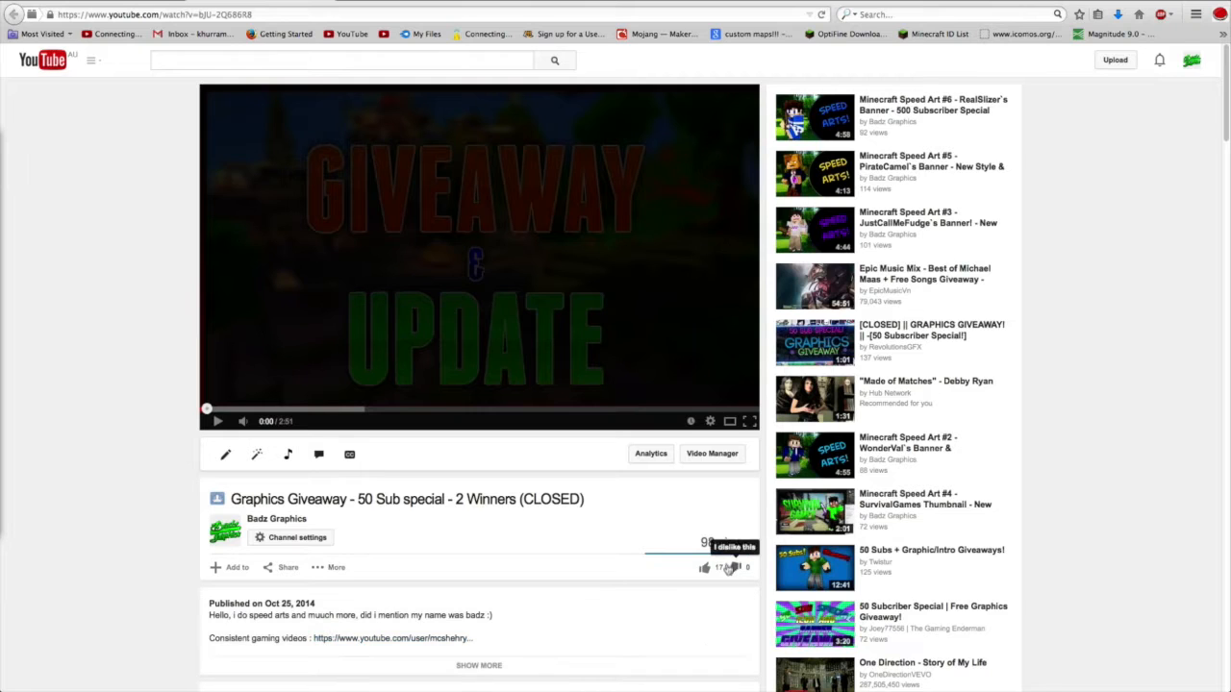
pyautogui.click(336, 567)
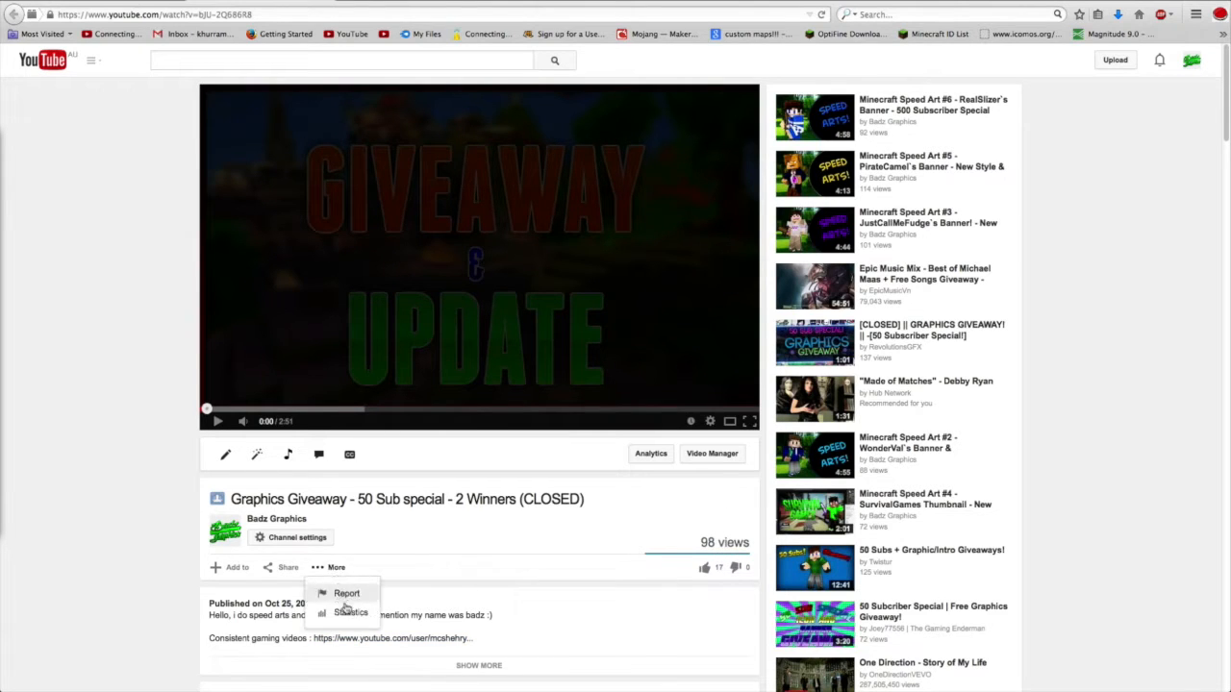
# Step: View the video's statistics: 67 views, 58 minutes watched, 8 subscriptions, cumulative chart
pyautogui.click(351, 612)
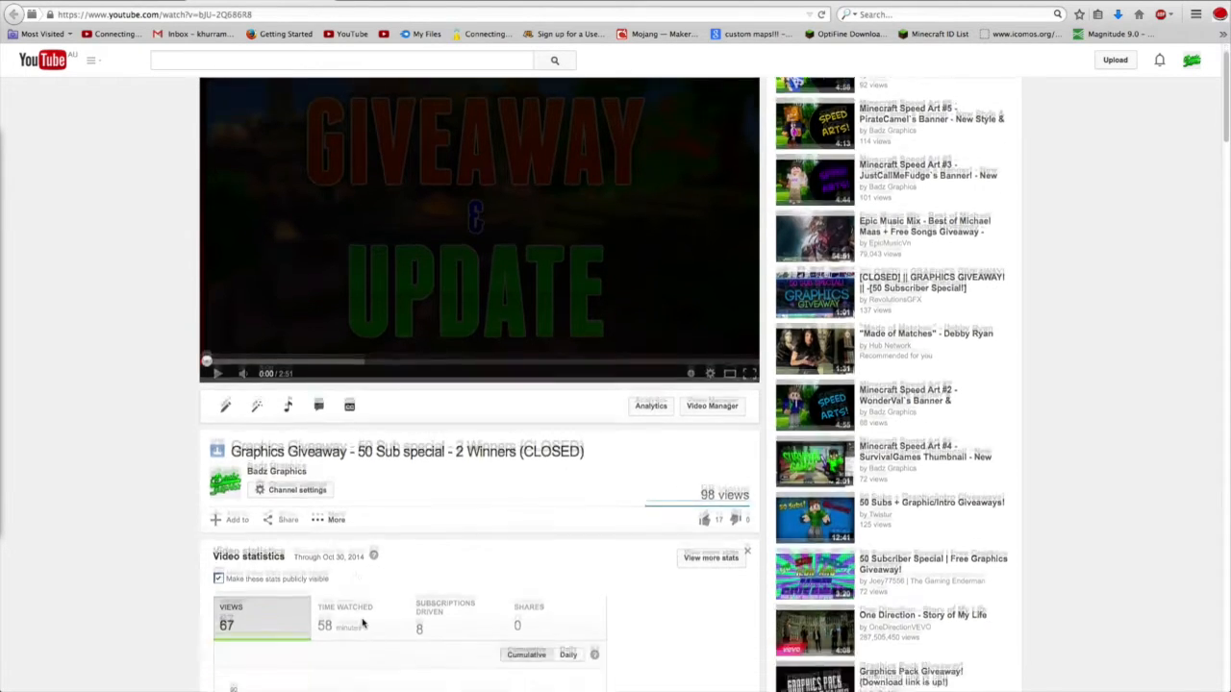
pyautogui.scroll(-3)
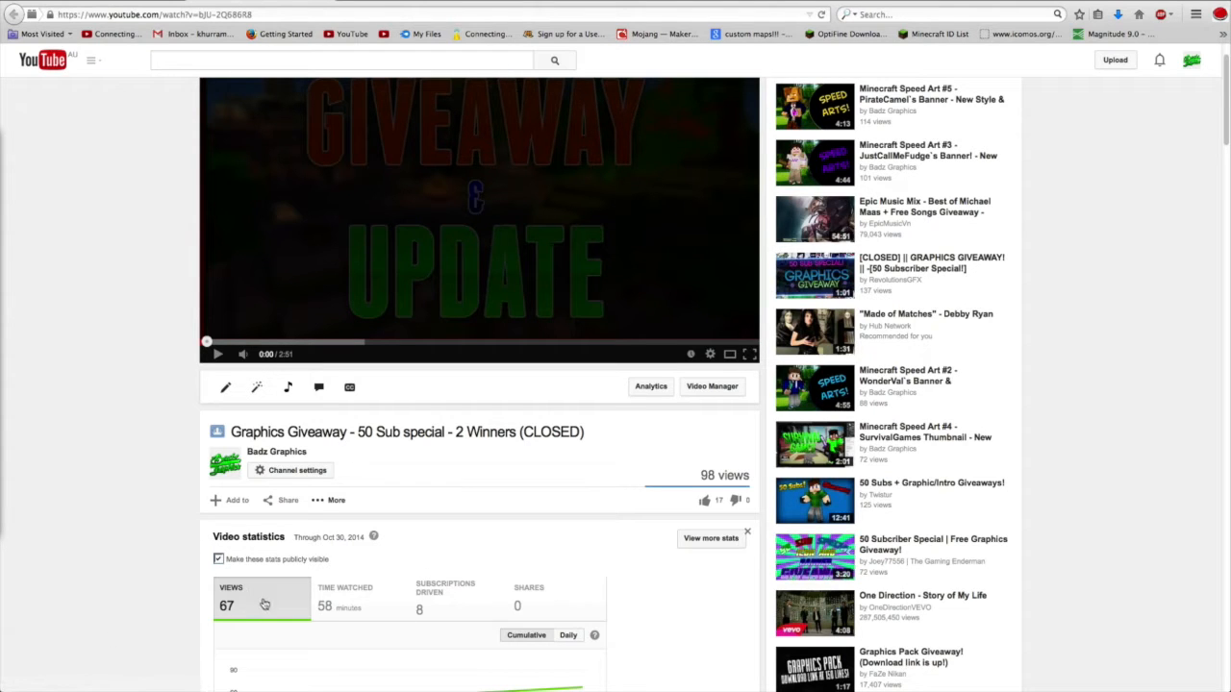
pyautogui.scroll(-3)
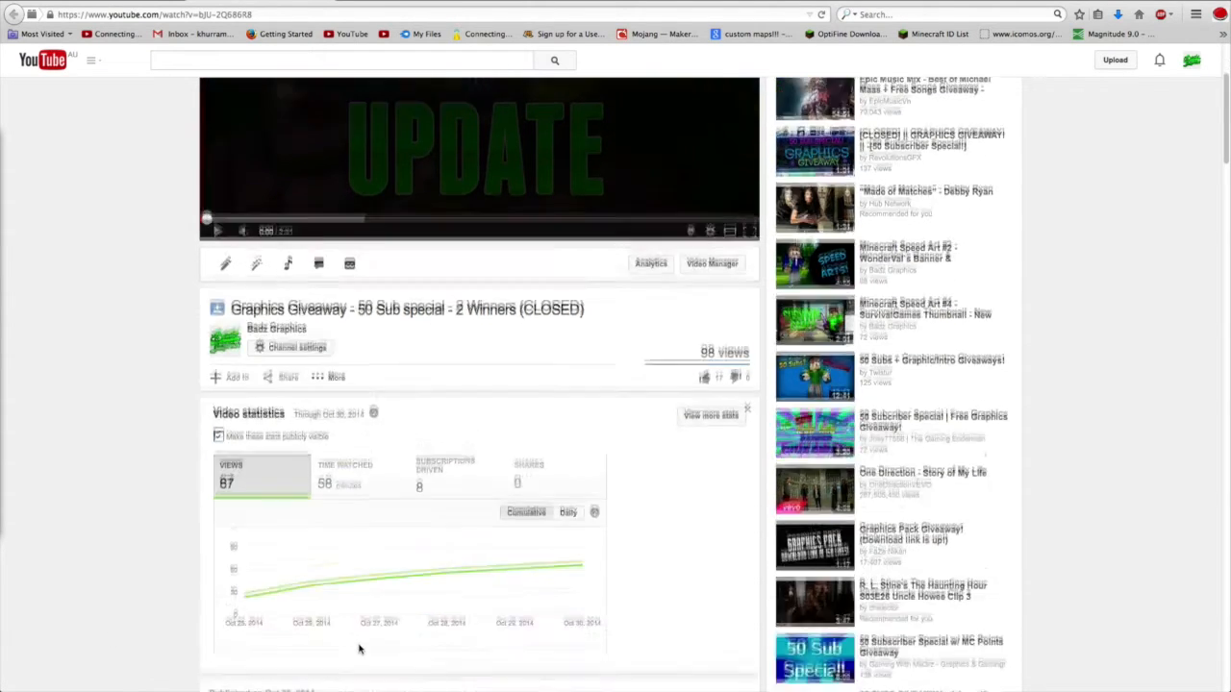
pyautogui.scroll(-3)
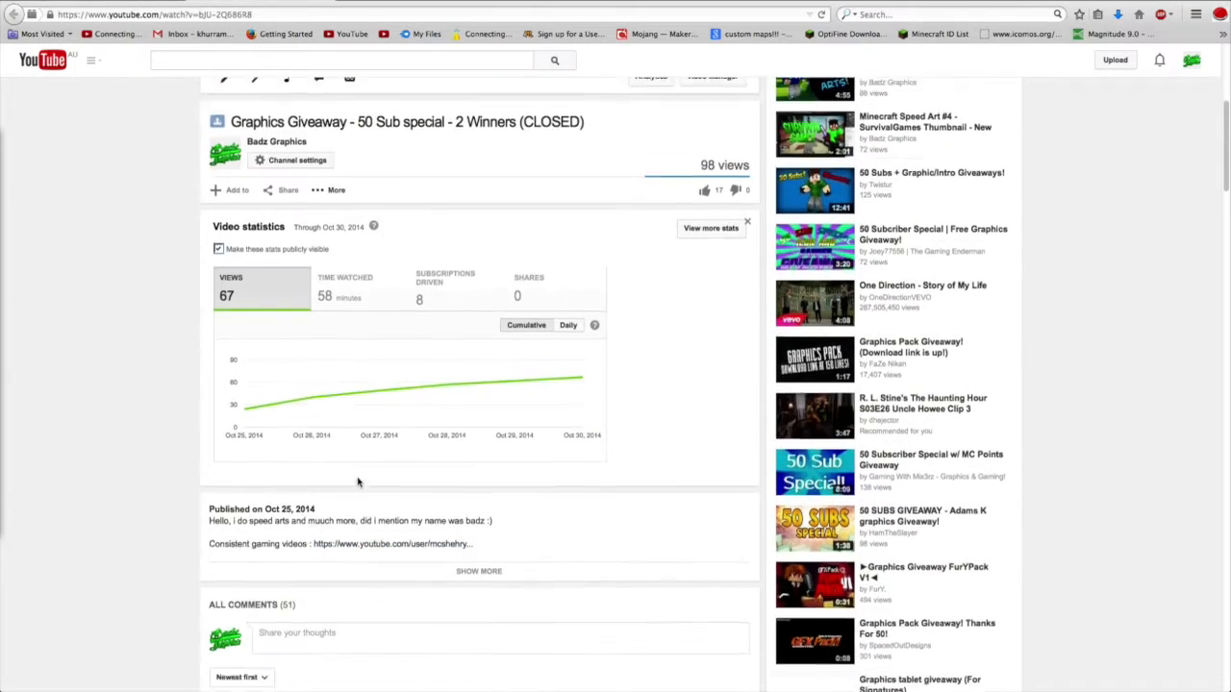
# Step: Scroll through the All Comments section to see the giveaway entrants
pyautogui.scroll(-3)
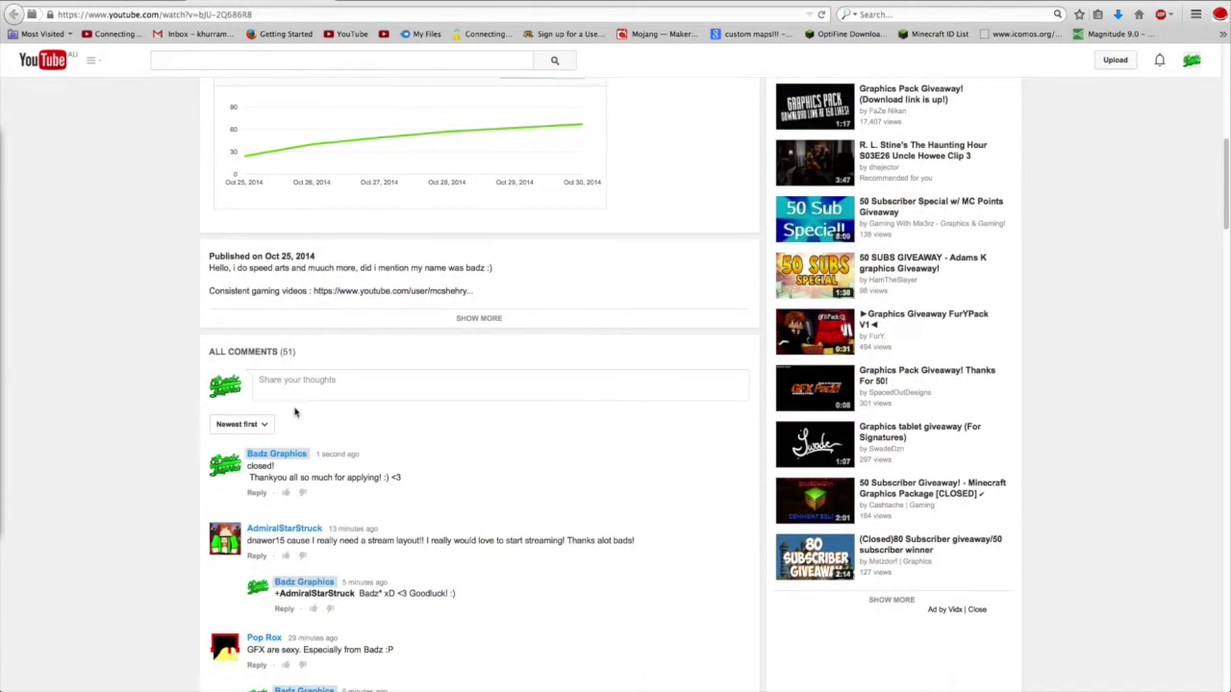
pyautogui.scroll(-3)
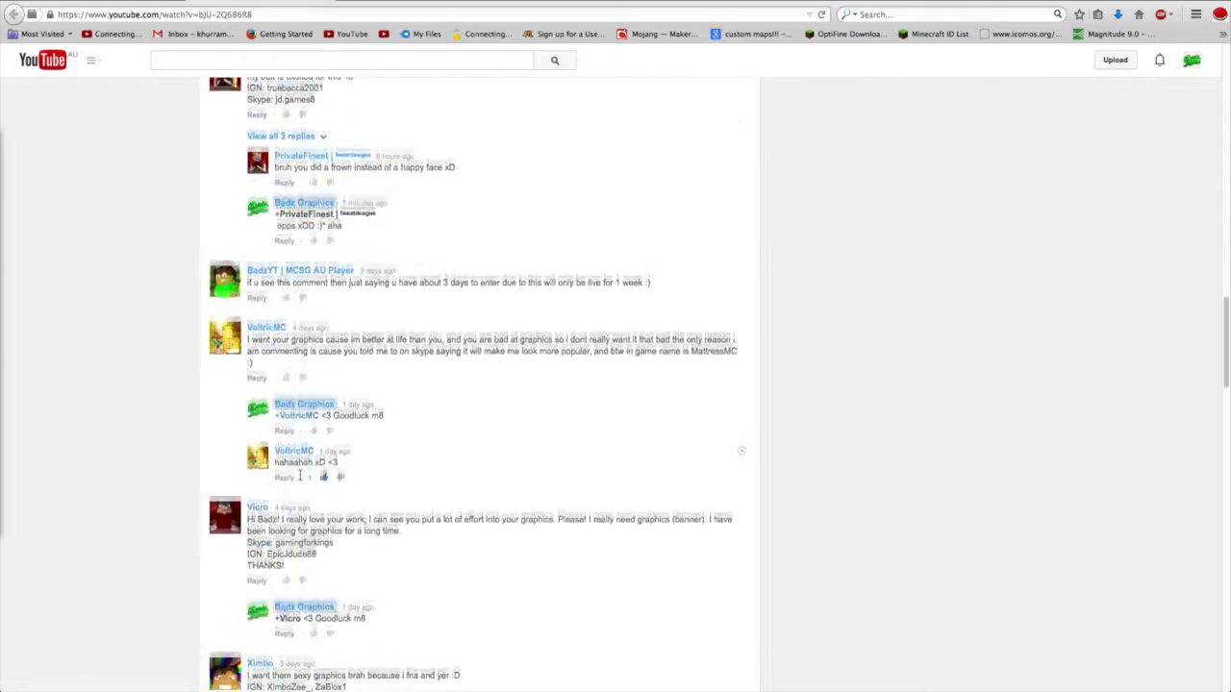
pyautogui.scroll(-3)
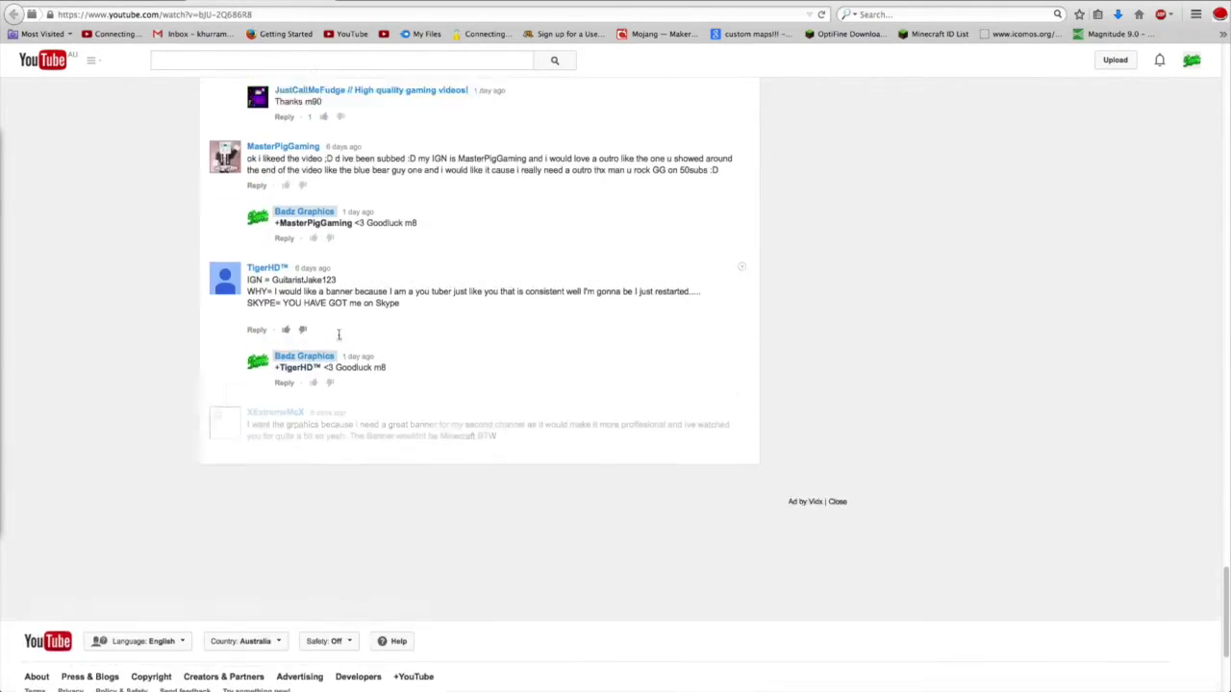
pyautogui.scroll(-3)
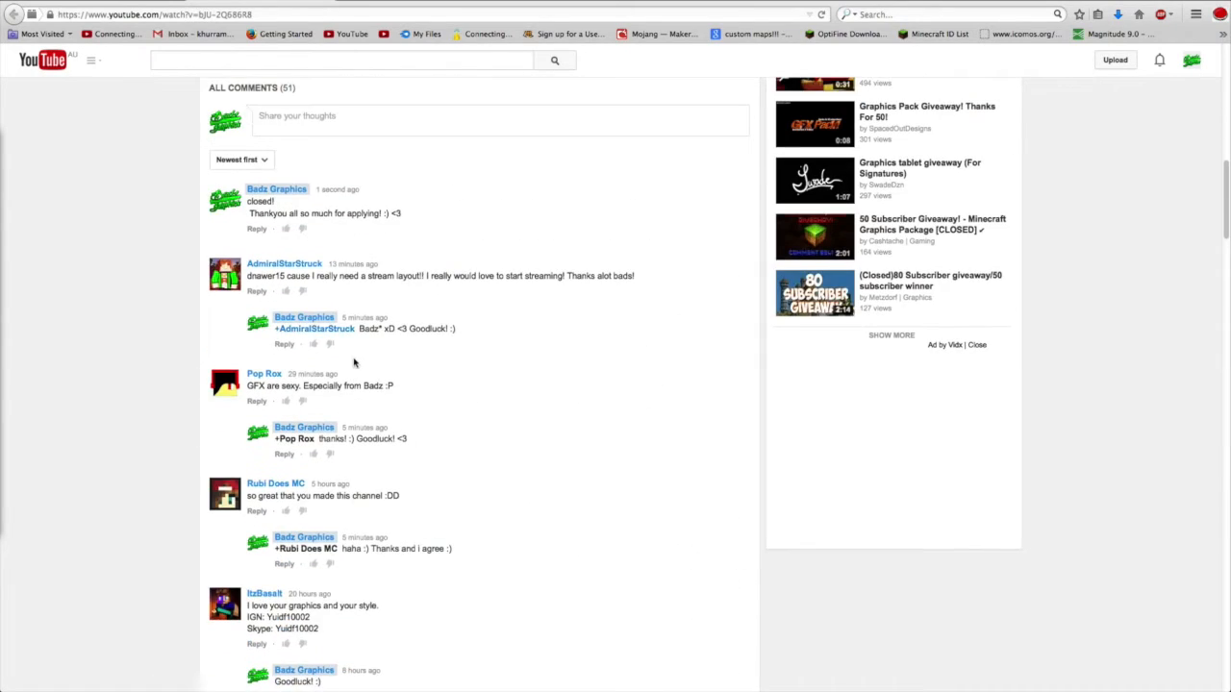
pyautogui.scroll(-3)
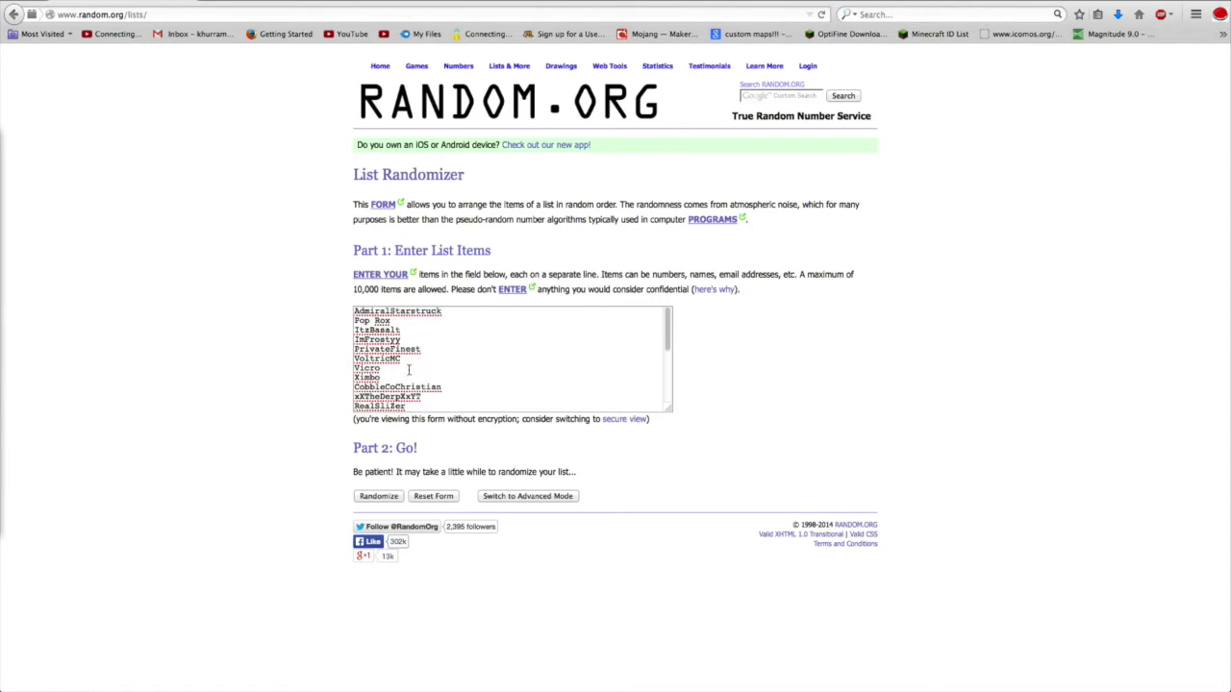
pyautogui.moveTo(219, 436)
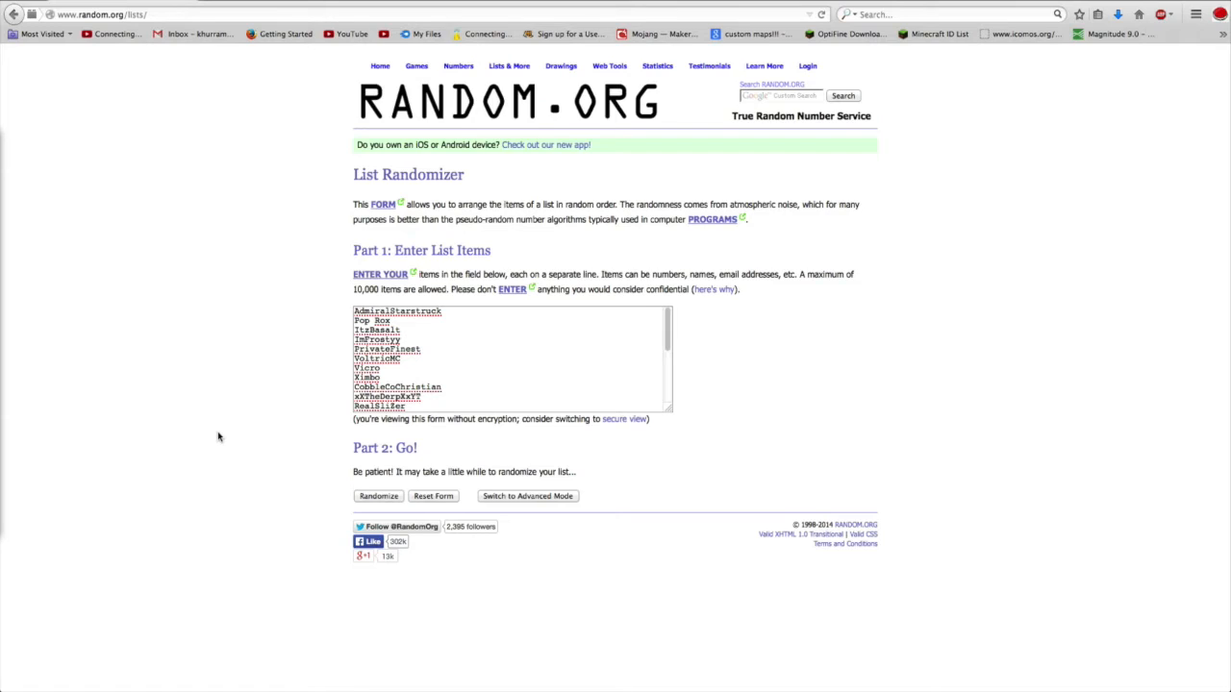
pyautogui.moveTo(219, 436)
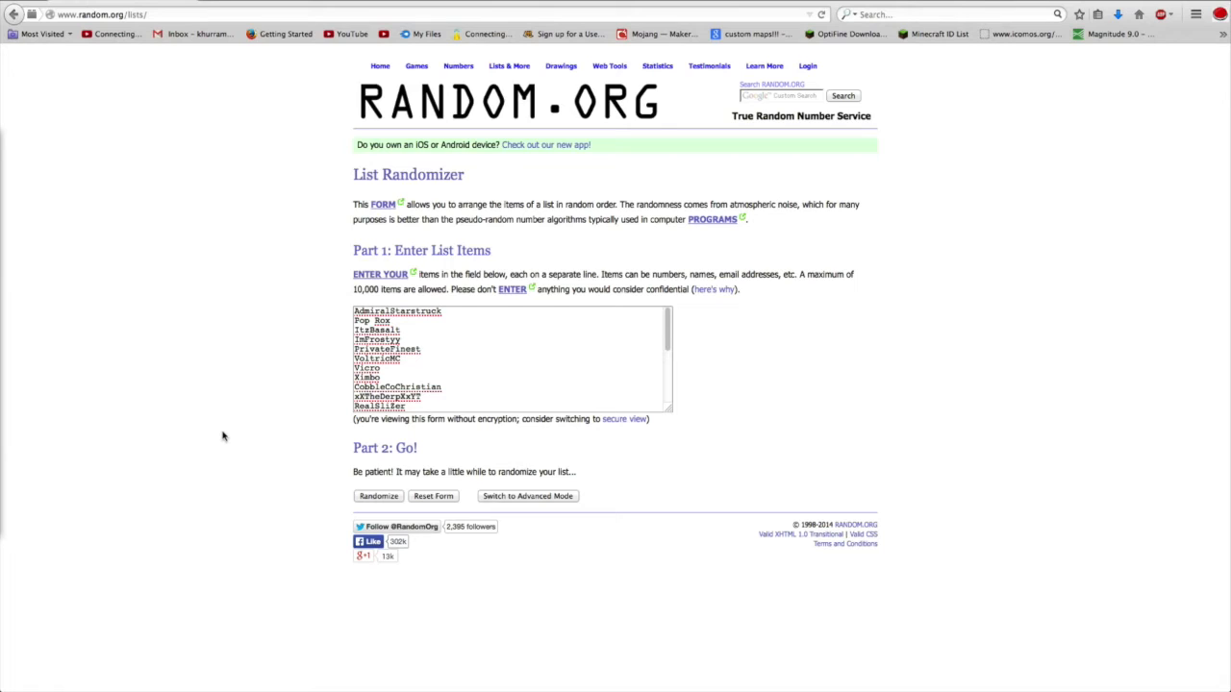
pyautogui.moveTo(377, 471)
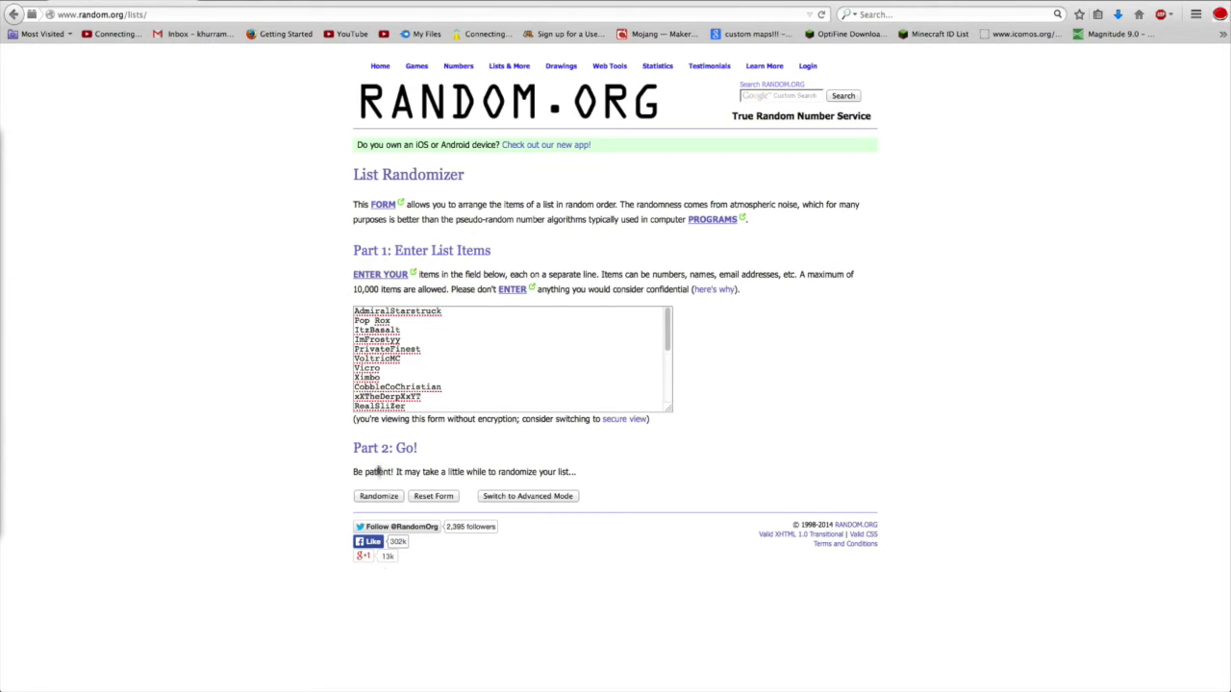
# Step: Randomize the 21-entrant list, putting MasterPigGaming and X_Heat at the top
pyautogui.click(377, 496)
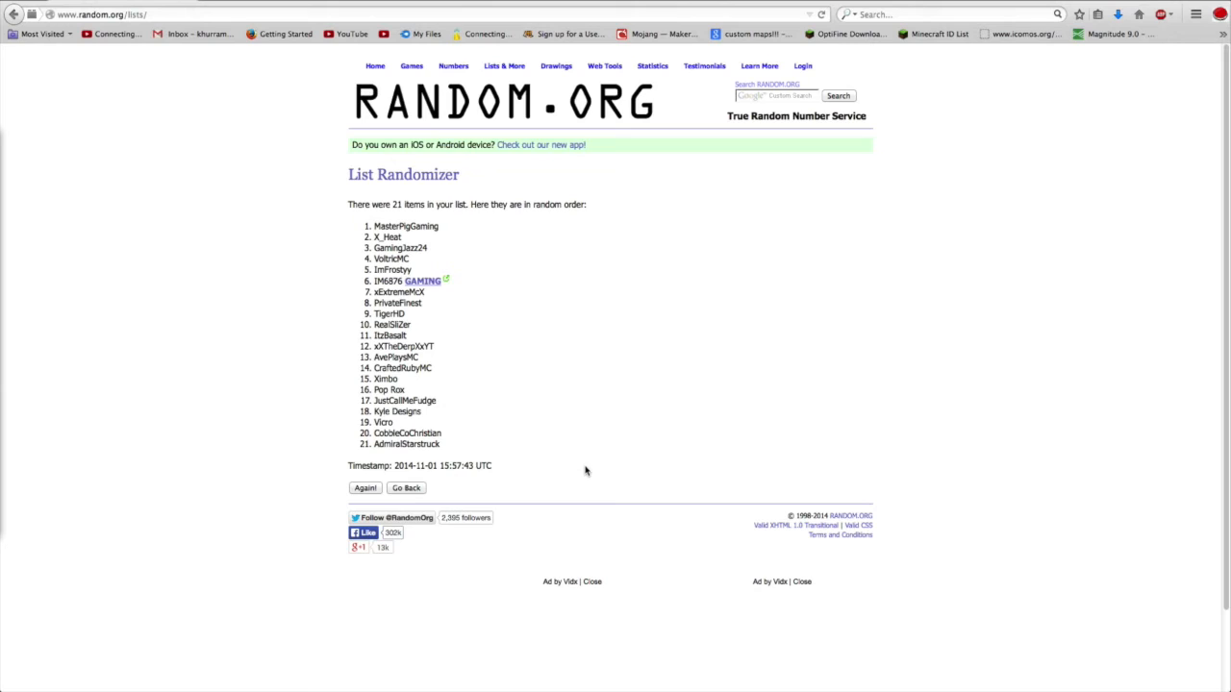
pyautogui.moveTo(412, 443)
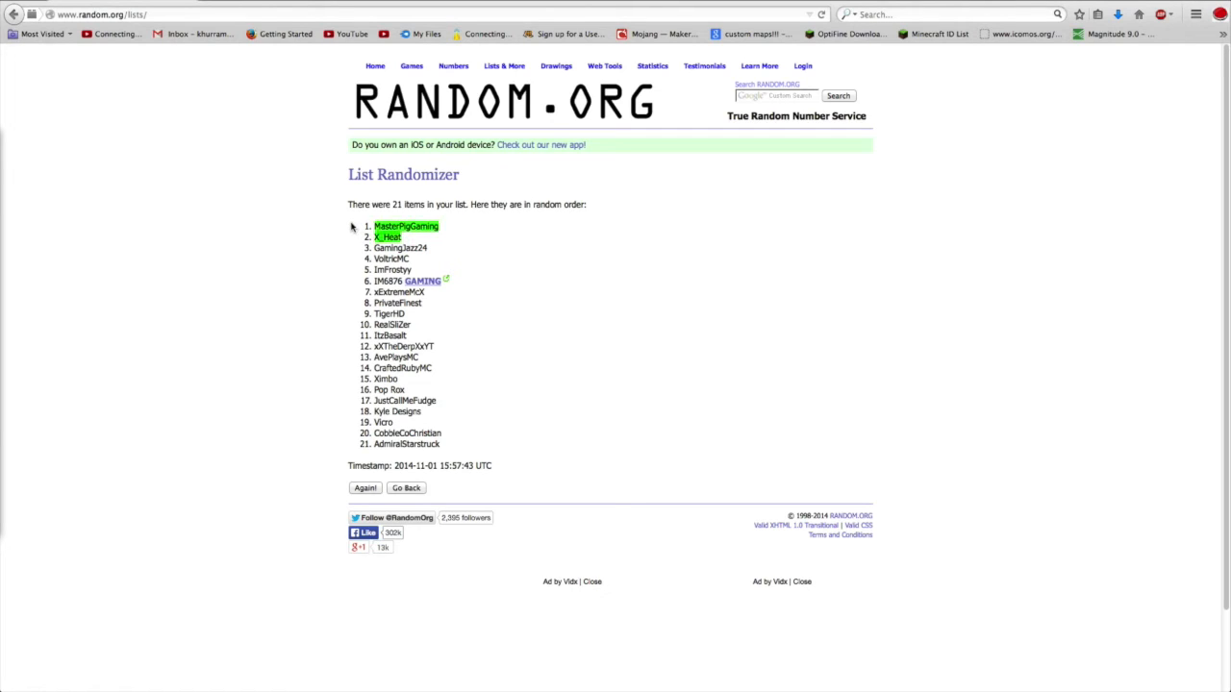
pyautogui.moveTo(666, 234)
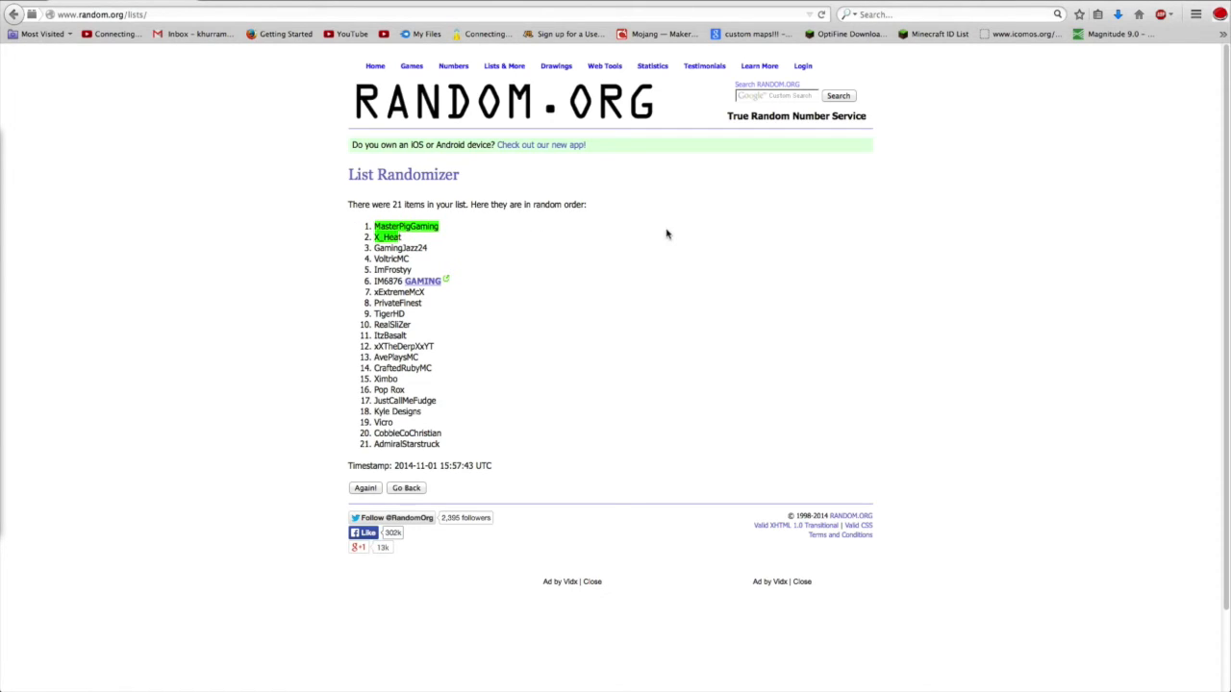